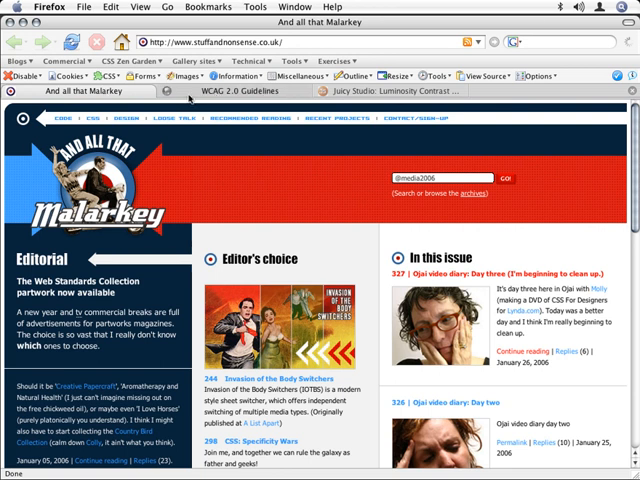
# Switch to the WCAG 2.0 Guidelines page to read Guideline 1.4 on contrast ratios.
pyautogui.click(230, 90)
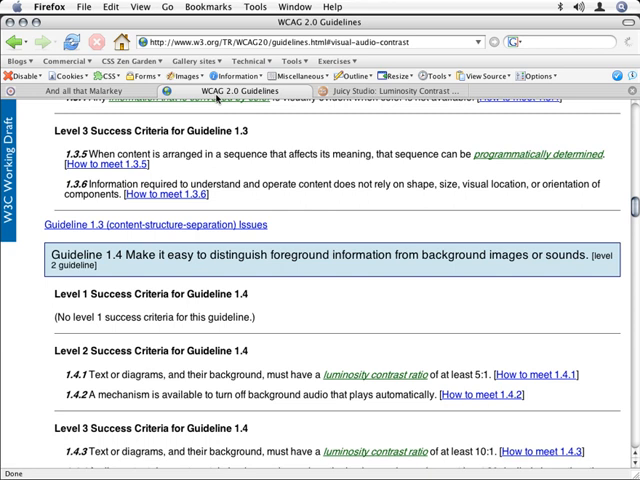
pyautogui.moveTo(298, 90)
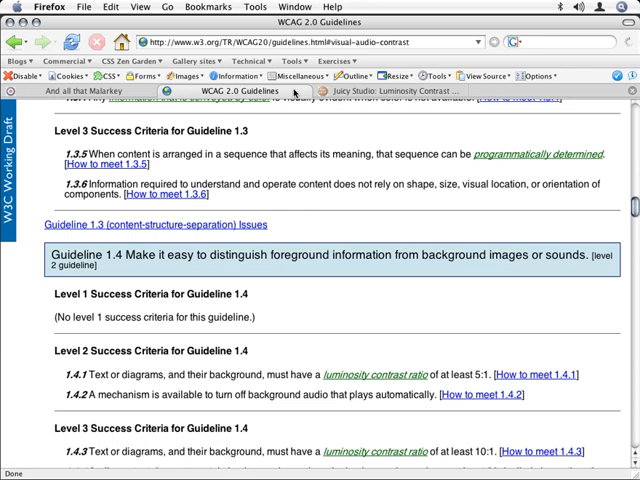
# Switch to the Juicy Studio Luminosity Contrast Ratio Analyser form.
pyautogui.click(380, 90)
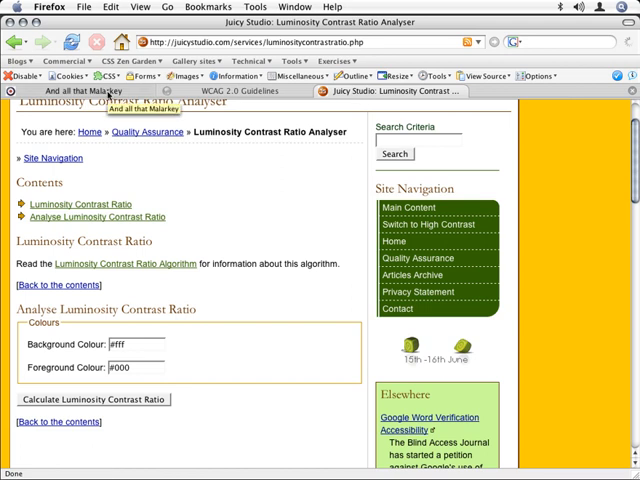
# Show the Malarkey site's Color Information report via Web Developer and browse its hex swatches.
pyautogui.click(76, 92)
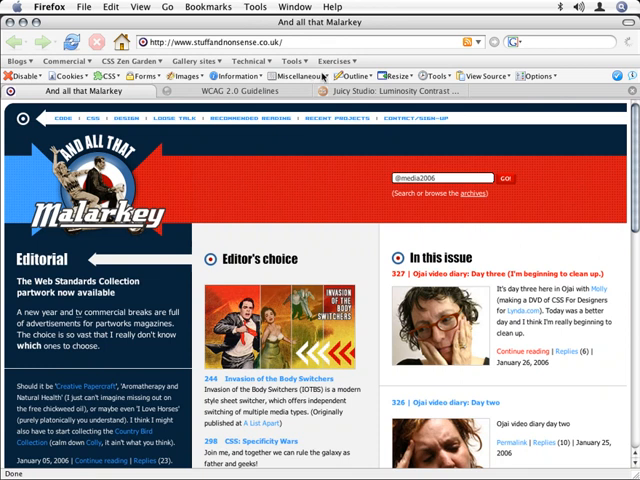
pyautogui.click(240, 76)
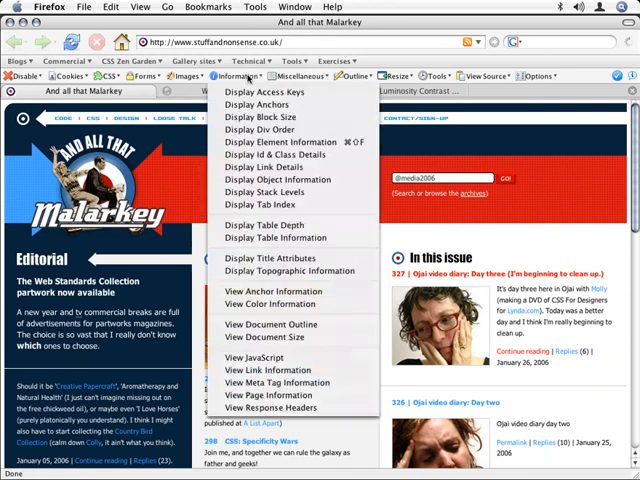
pyautogui.moveTo(264, 204)
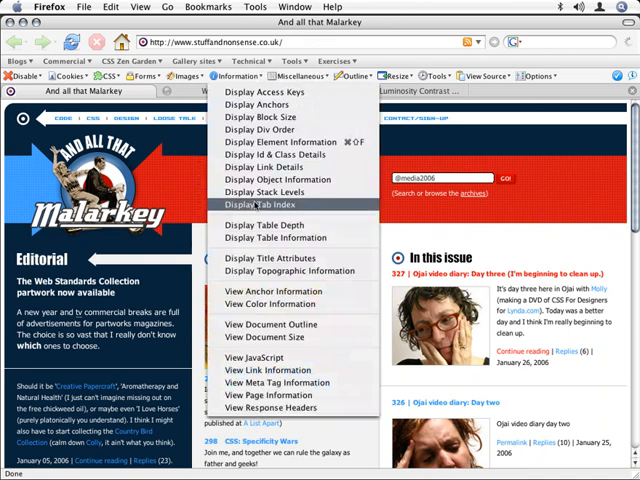
pyautogui.moveTo(280, 304)
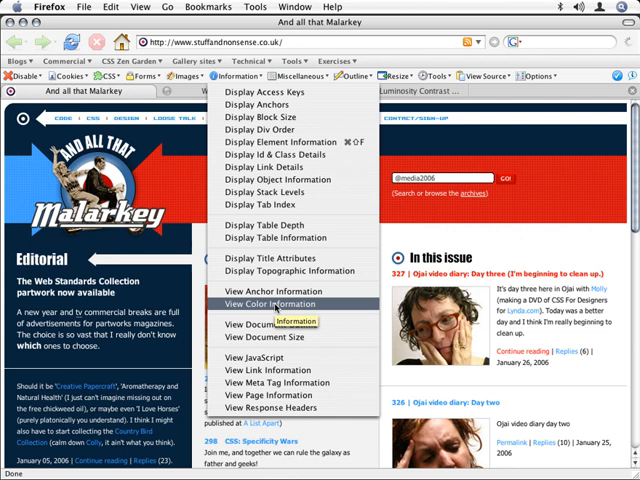
pyautogui.click(272, 304)
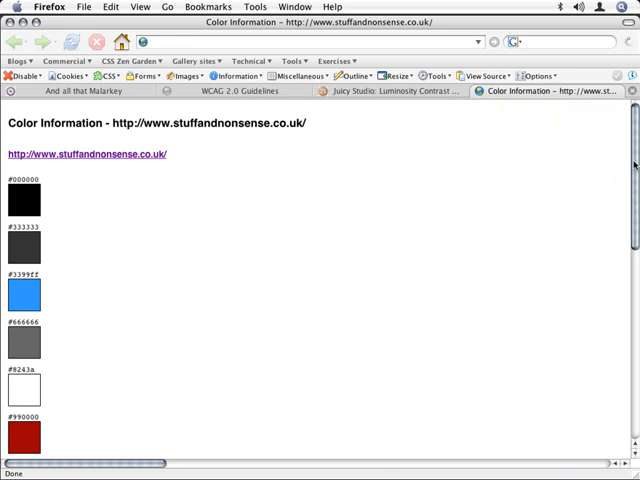
pyautogui.scroll(-3)
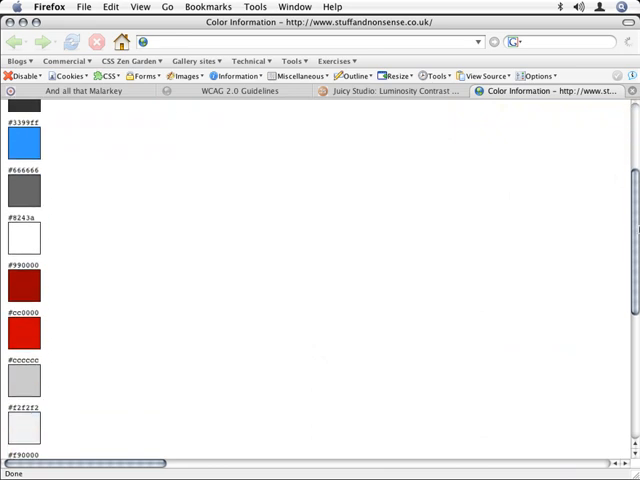
pyautogui.scroll(-3)
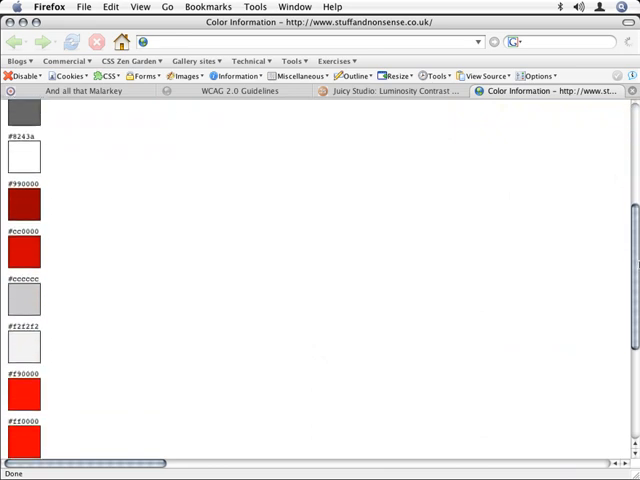
pyautogui.scroll(3)
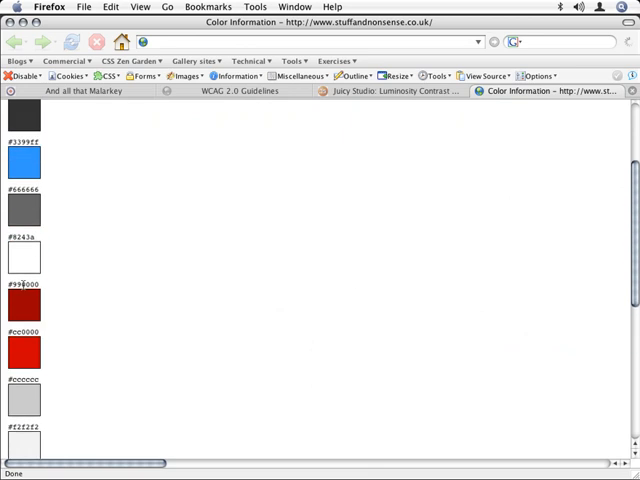
pyautogui.moveTo(88, 292)
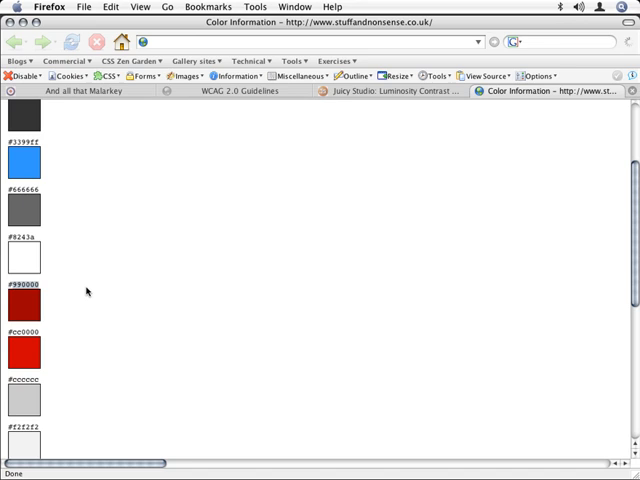
pyautogui.moveTo(296, 152)
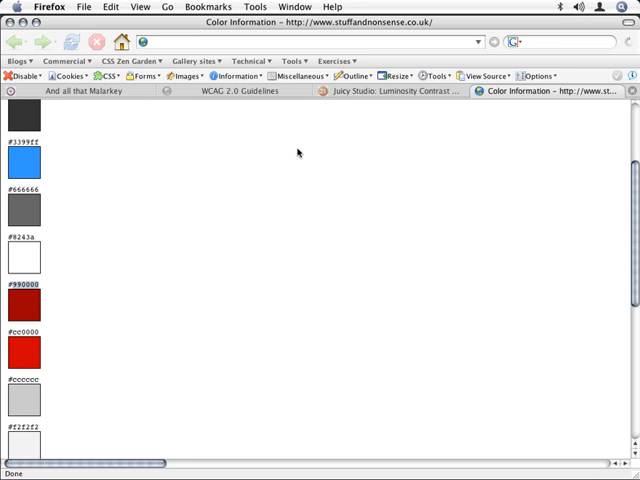
# Calculate #990000 background with #fff foreground (ratio 8.82, Level 2), then return to the swatches.
pyautogui.click(390, 92)
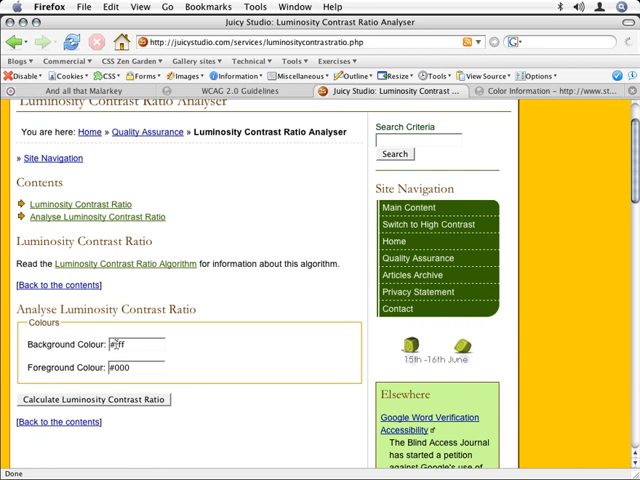
pyautogui.write('fff')
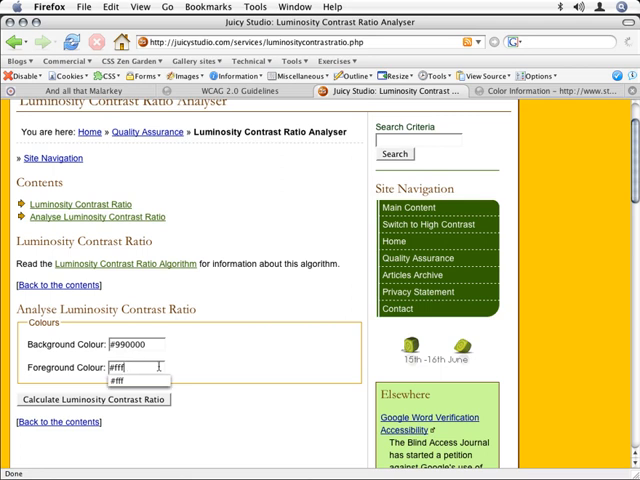
pyautogui.click(92, 398)
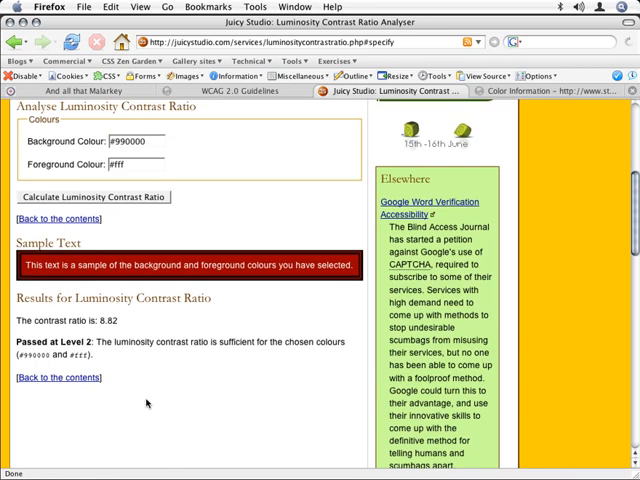
pyautogui.moveTo(32, 340)
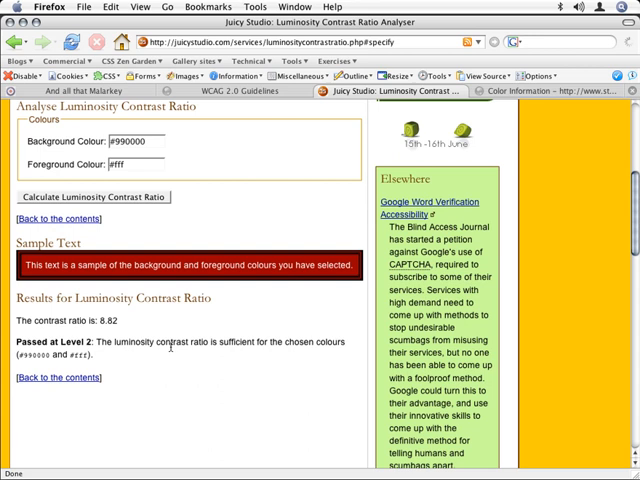
pyautogui.moveTo(224, 324)
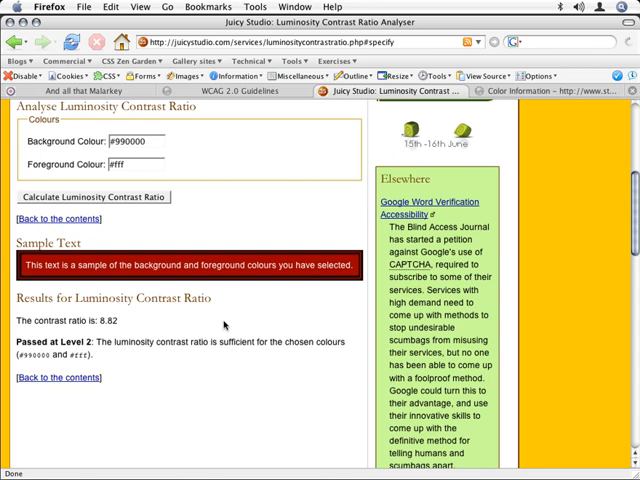
pyautogui.click(540, 92)
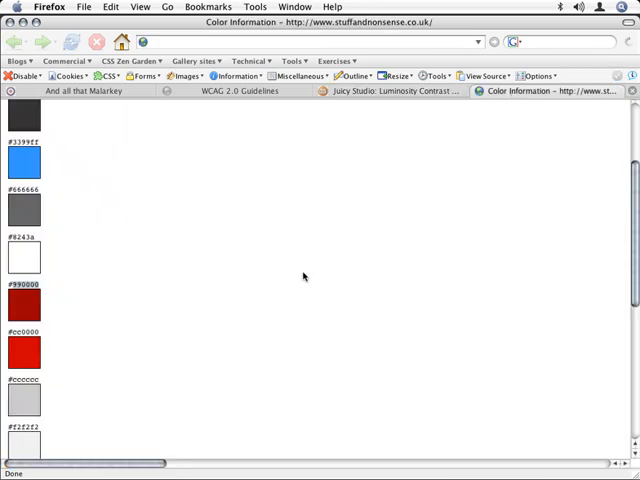
pyautogui.moveTo(288, 280)
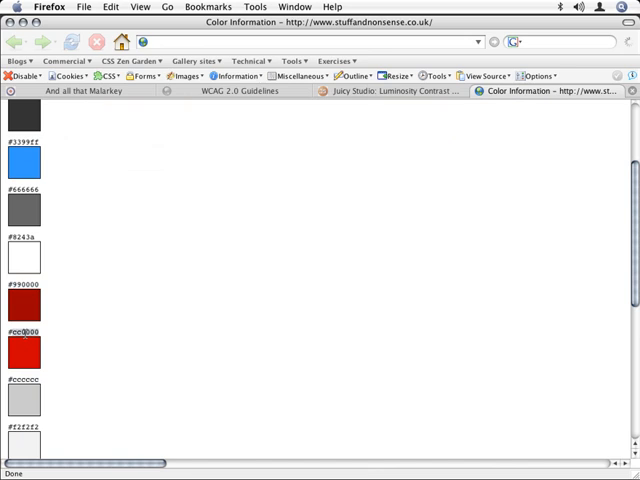
# Calculate #cc0000 background with #fff foreground (ratio 5.83, Level 2), then return to the swatches.
pyautogui.click(384, 92)
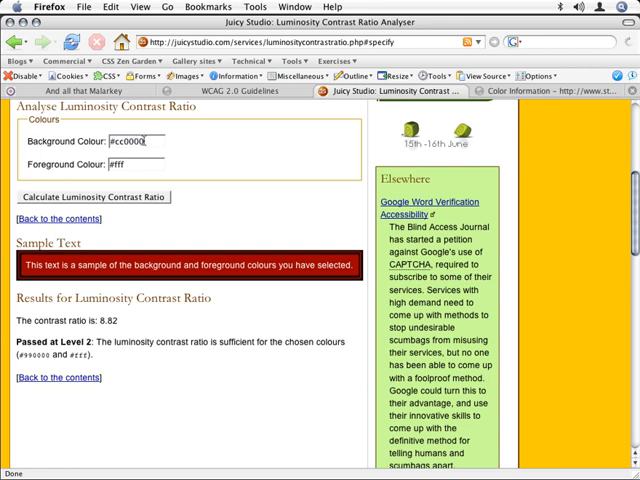
pyautogui.click(92, 196)
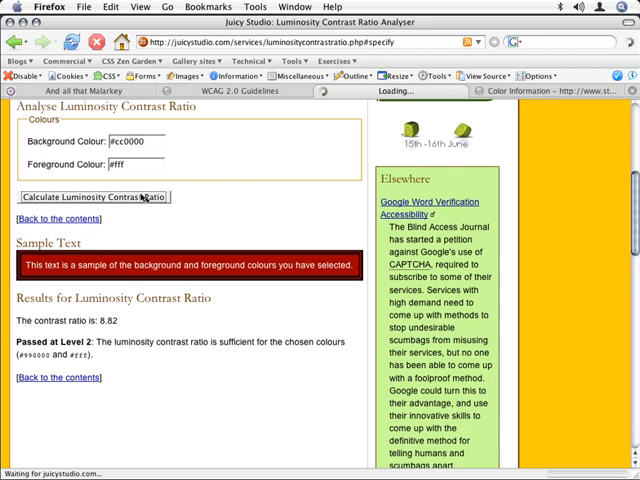
pyautogui.click(92, 196)
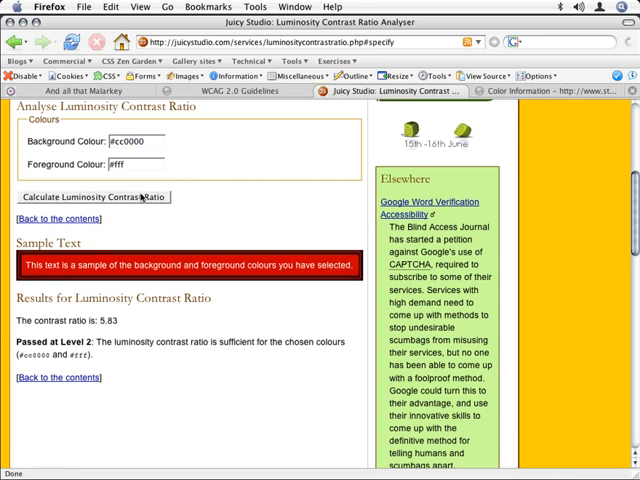
pyautogui.moveTo(124, 360)
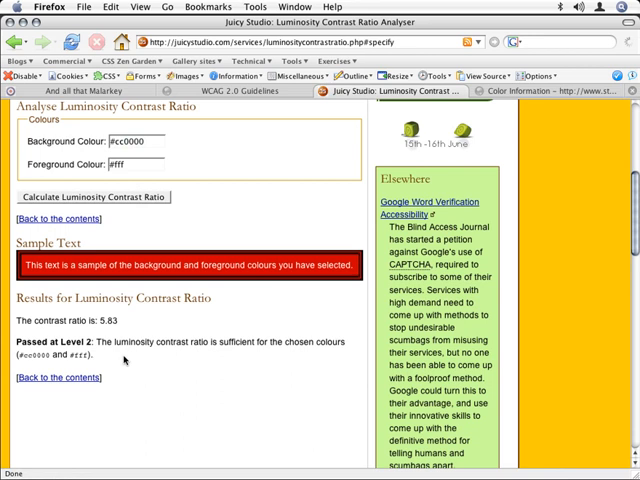
pyautogui.click(538, 92)
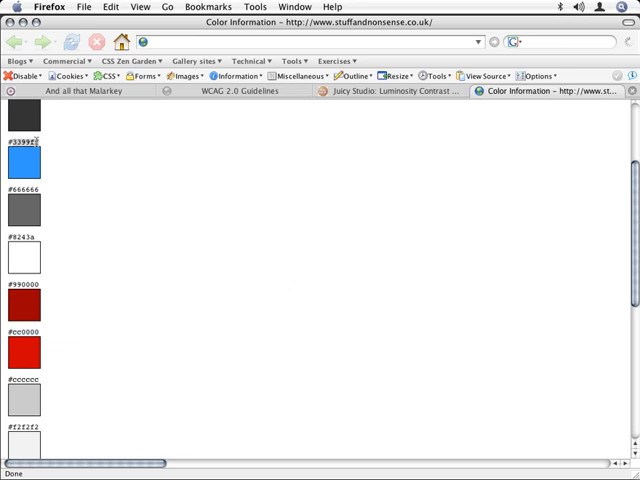
pyautogui.moveTo(352, 128)
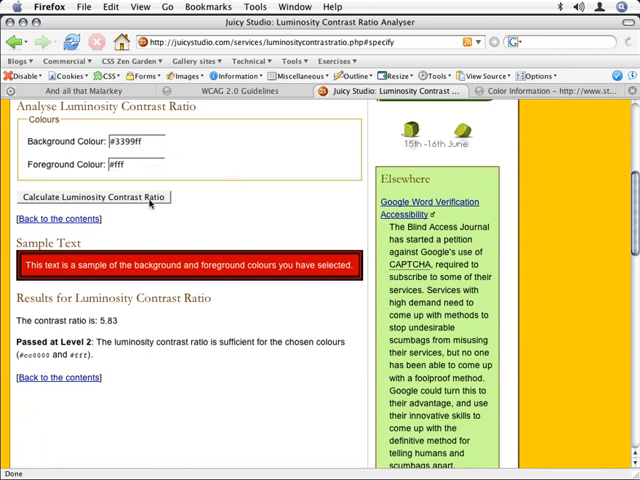
# Calculate blue #1999ff against white (2.91, fail) and against black (7.22, Level 2).
pyautogui.click(94, 196)
pyautogui.write('#000')
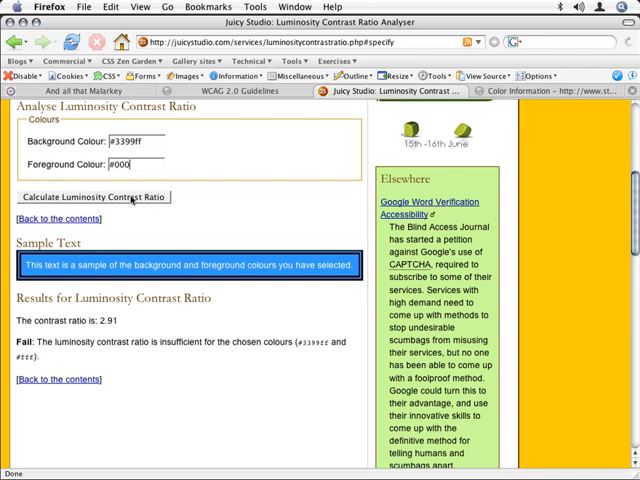
pyautogui.click(98, 196)
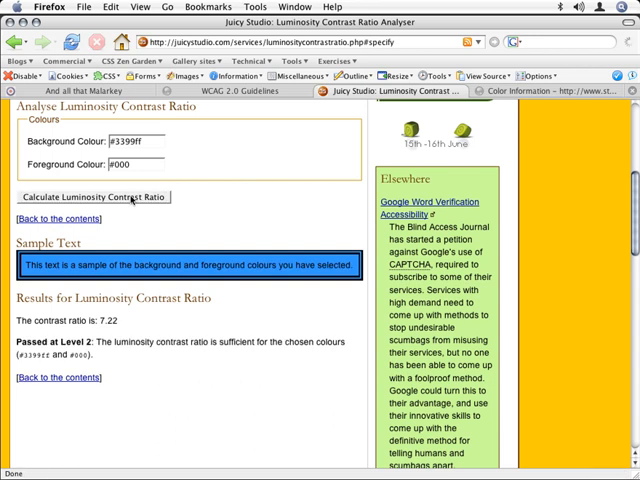